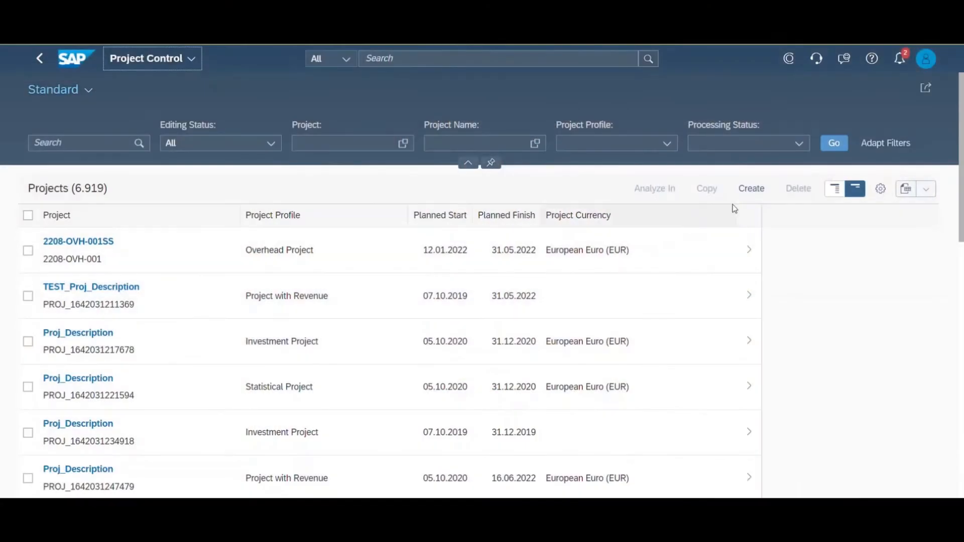
Start a new project PS0006 with the Project with Revenue profile.
click(751, 188)
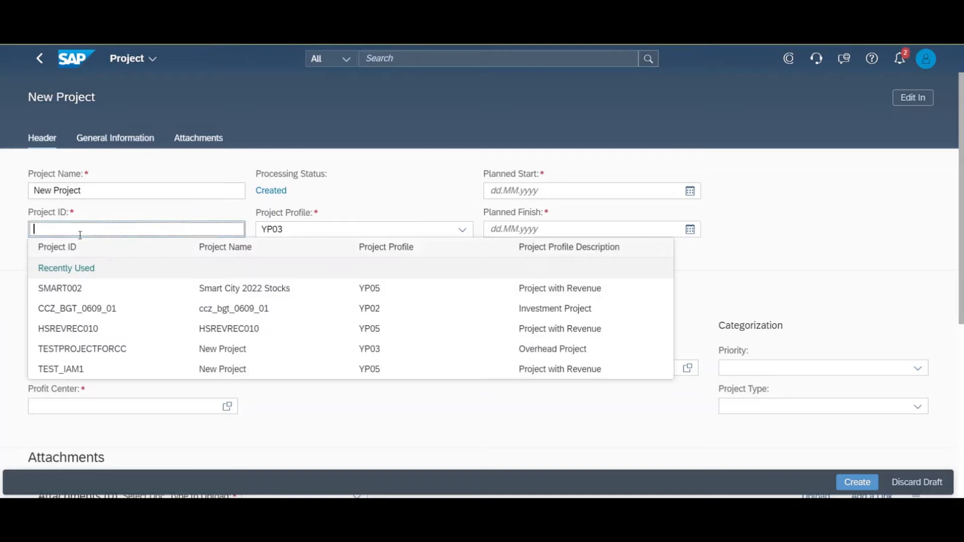
click(81, 349)
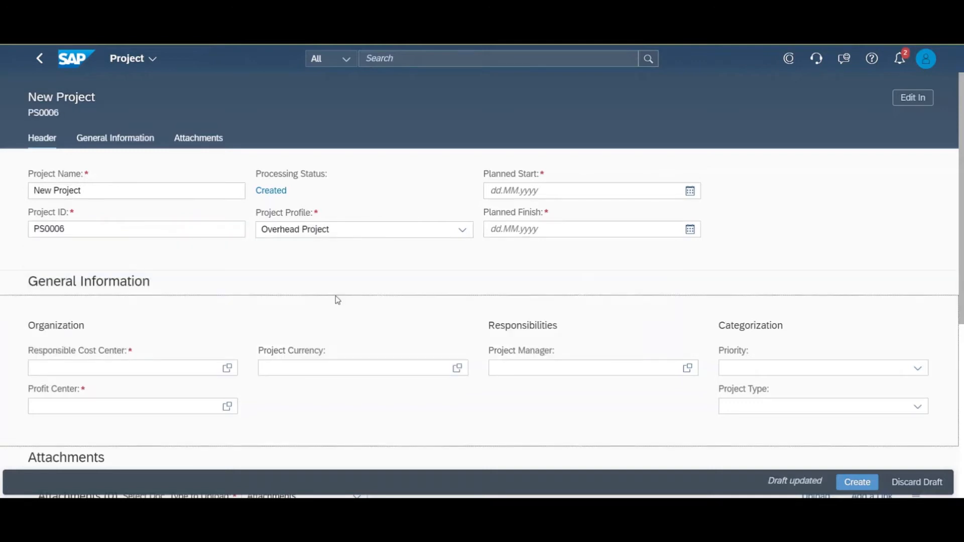
mouse_move(474, 242)
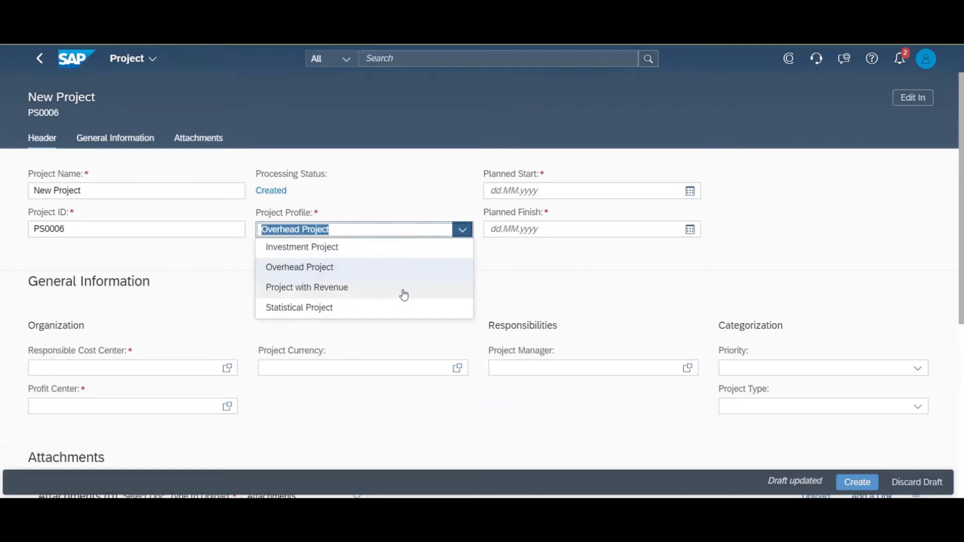
click(307, 287)
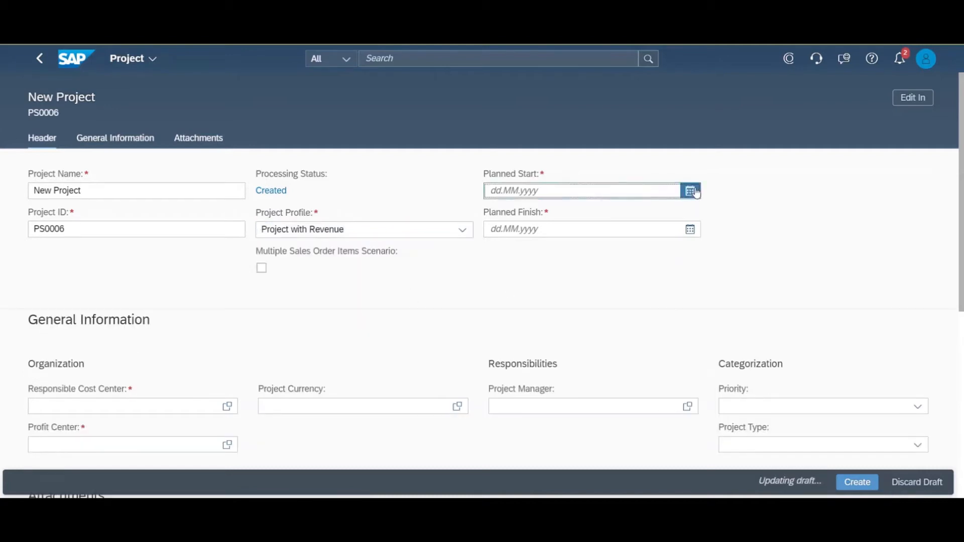
Set dates 01.06.2022–31.07.2022, cost center and Shared Services profit center, then create the project.
text(01.06.2022)
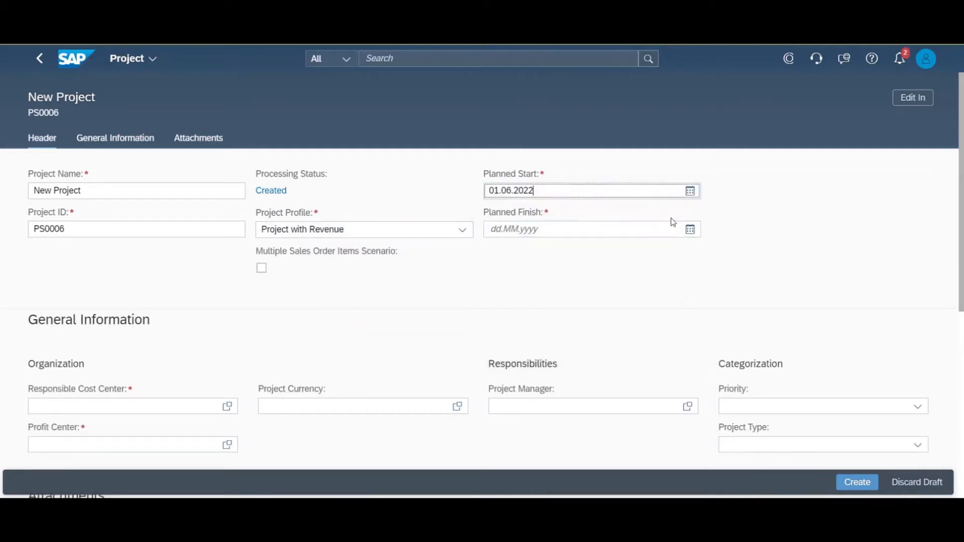
click(690, 229)
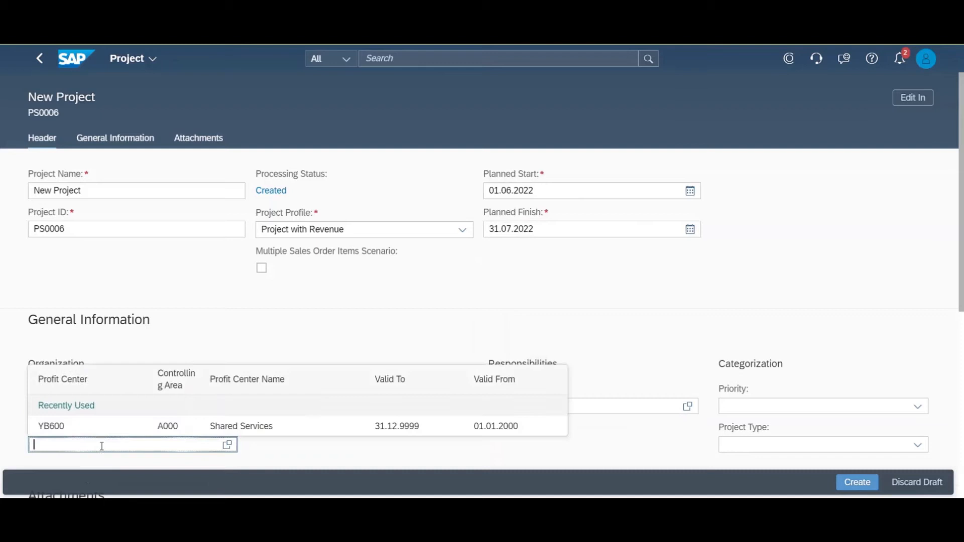
click(240, 427)
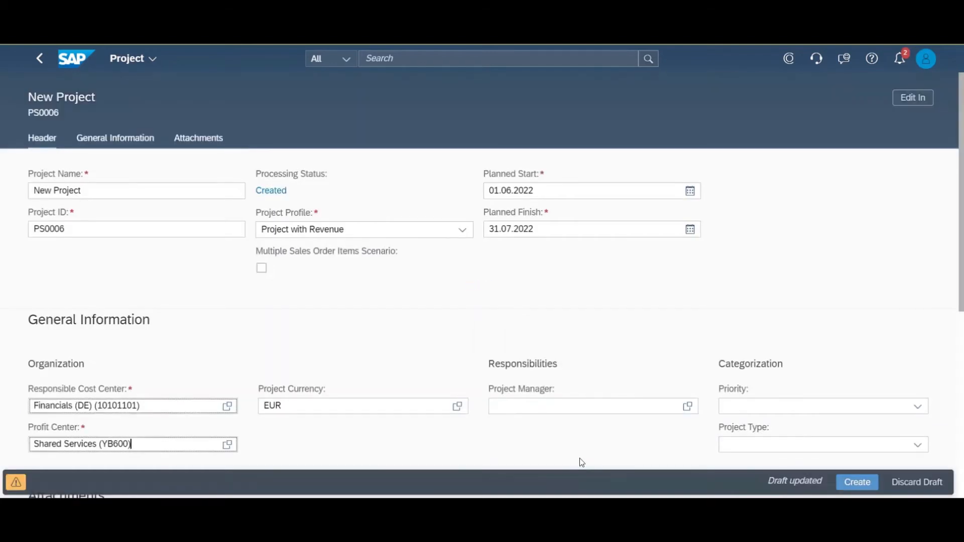
mouse_move(856, 482)
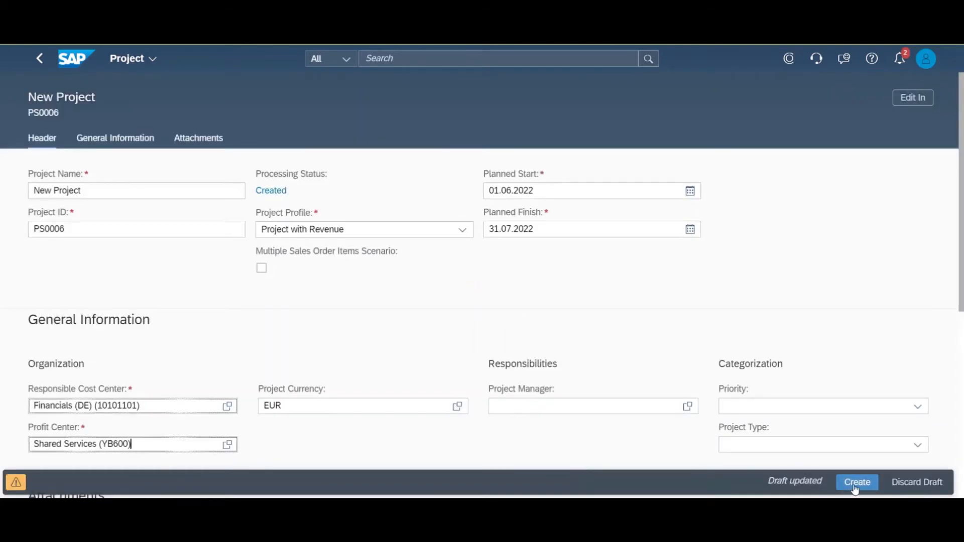
click(856, 482)
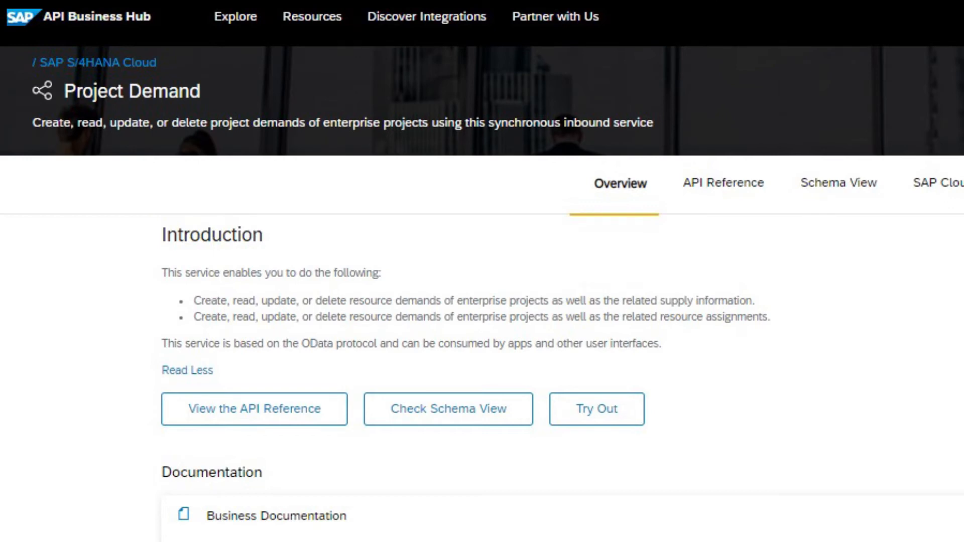
Scroll down the Project Demand API Overview to its documentation and API resource details.
scroll(down, 3)
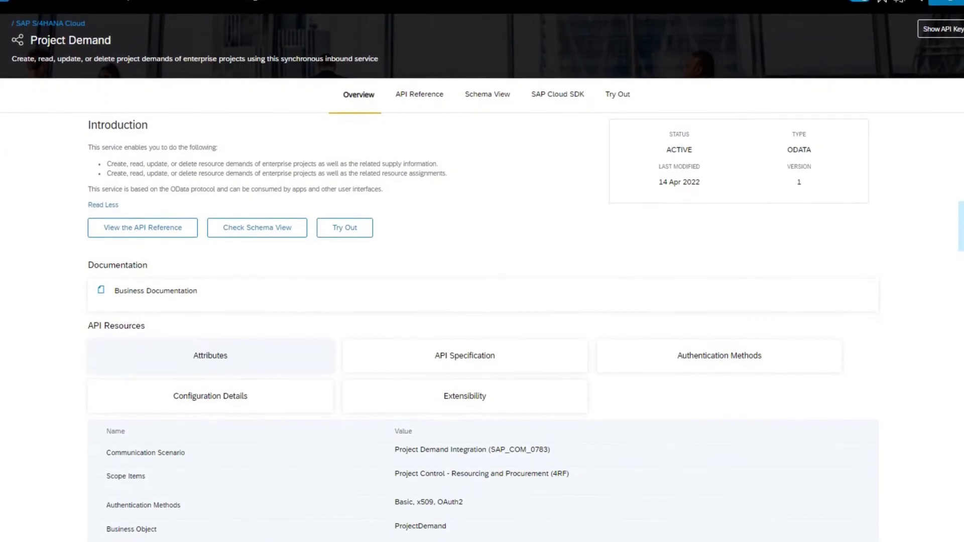
scroll(down, 3)
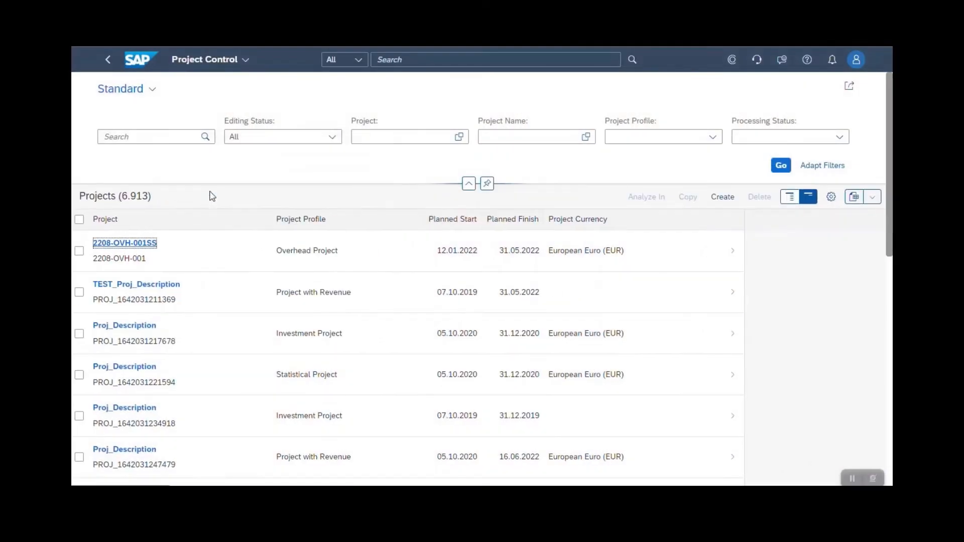
Open project 2208-OVH-001SS, expand its phases, and switch Gantt-only, table-only, then combined views.
click(124, 243)
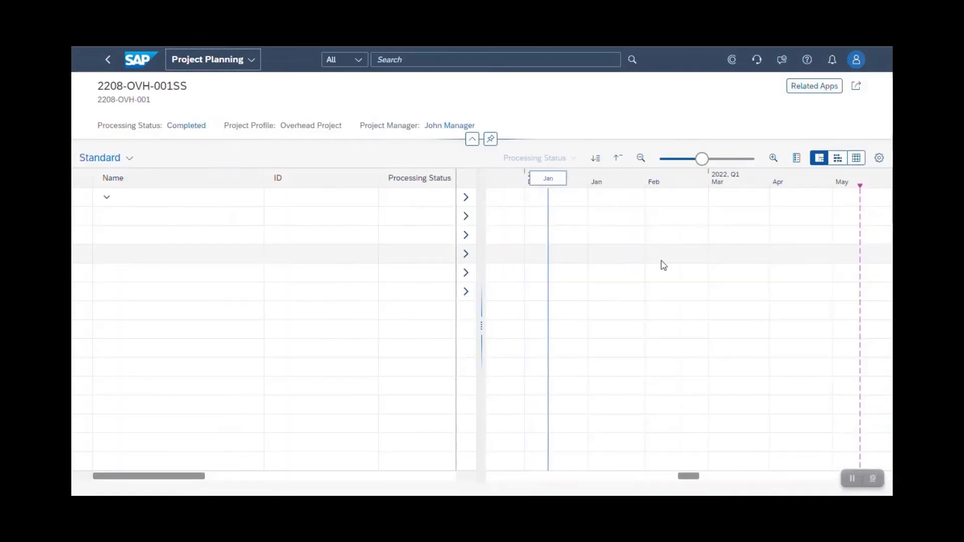
click(107, 197)
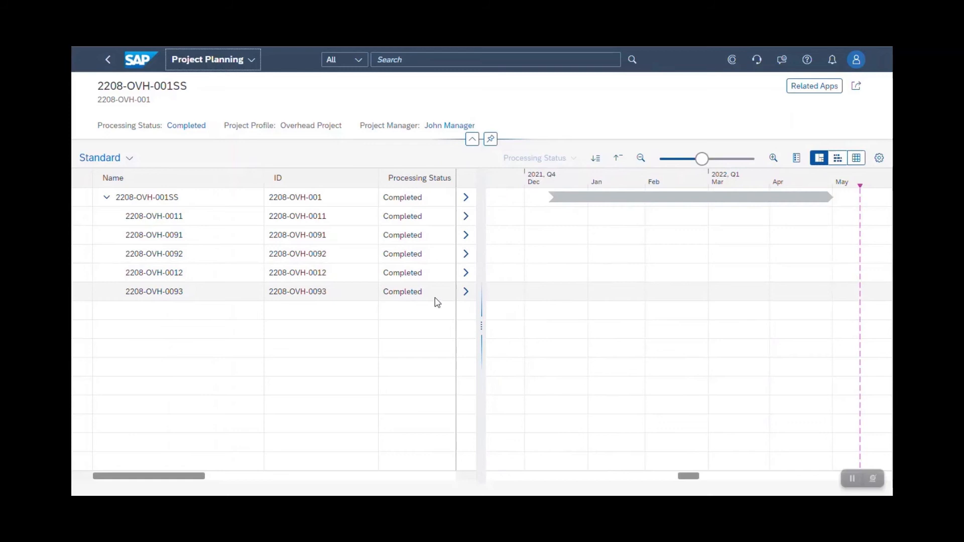
mouse_move(510, 287)
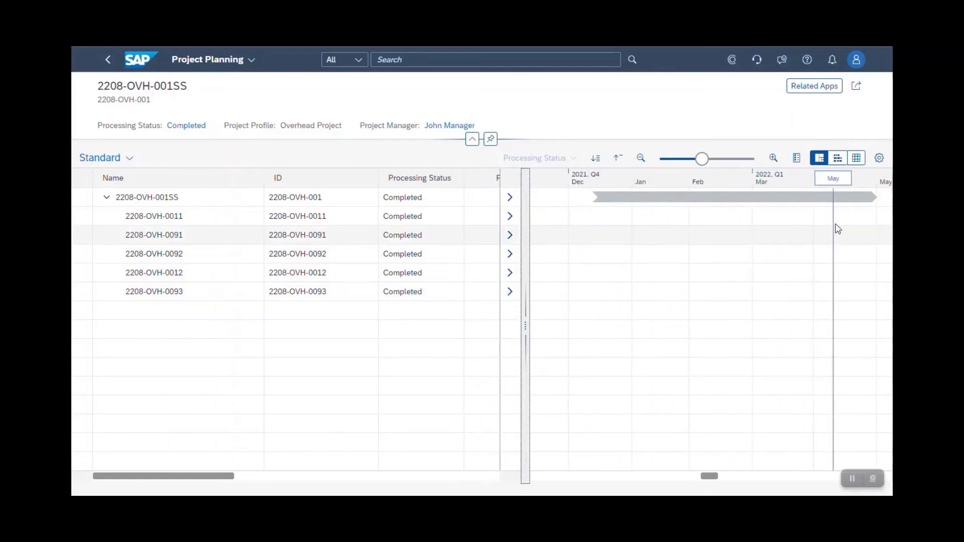
mouse_move(837, 158)
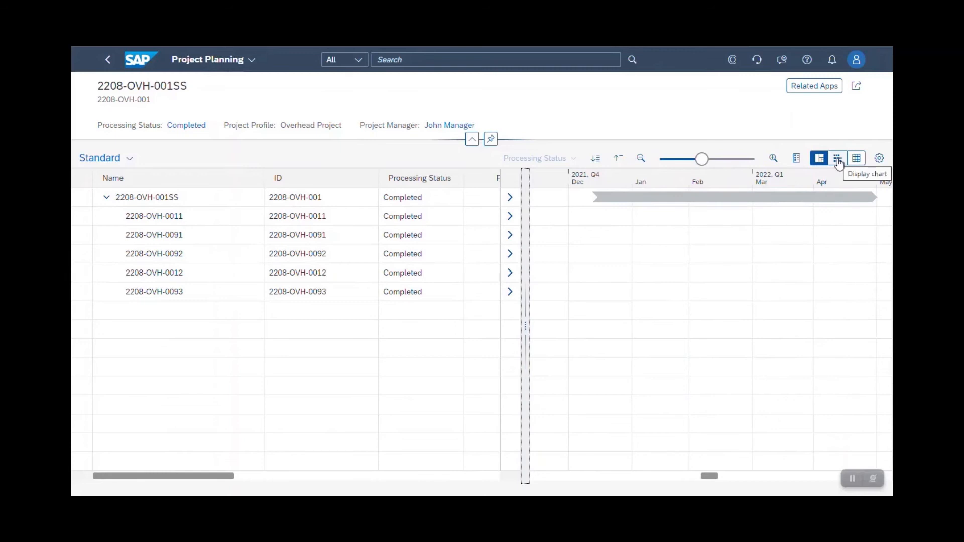
click(837, 158)
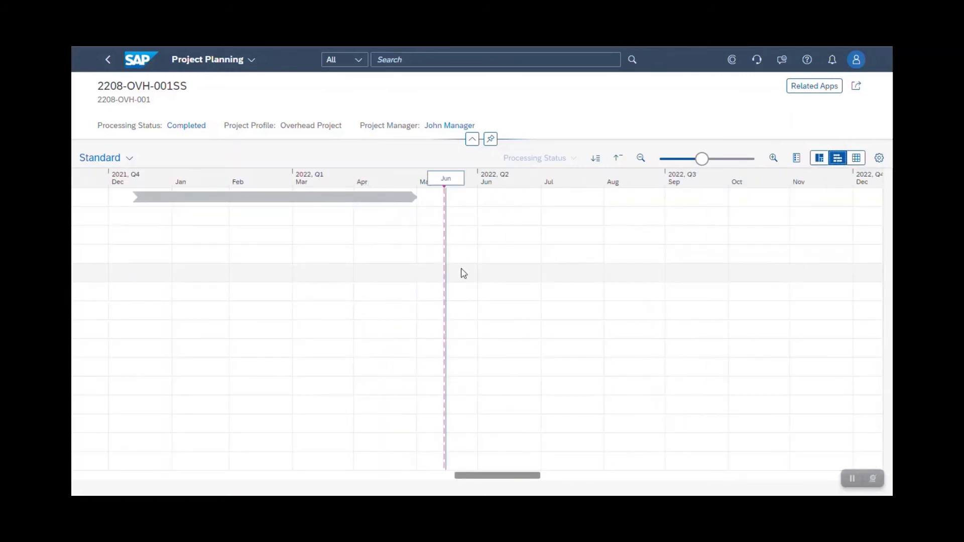
mouse_move(855, 158)
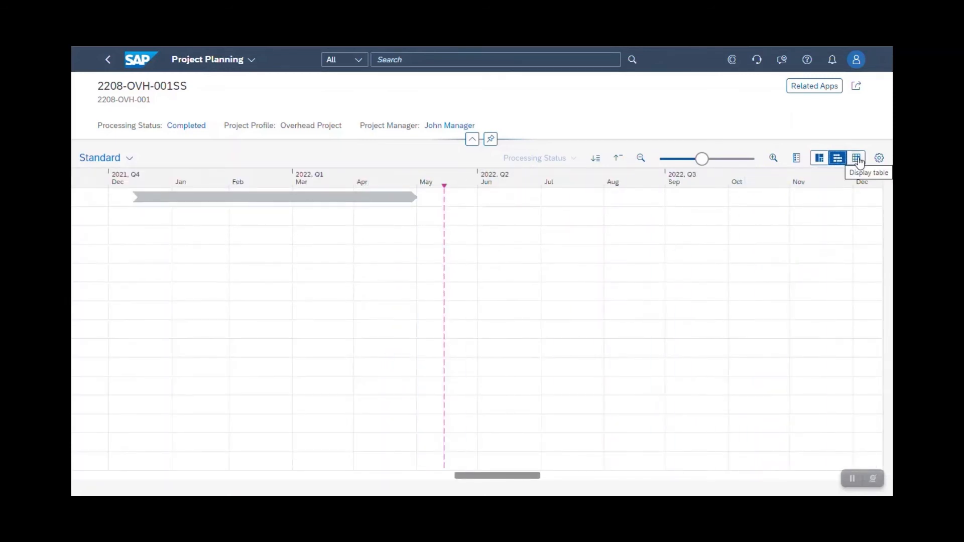
click(855, 158)
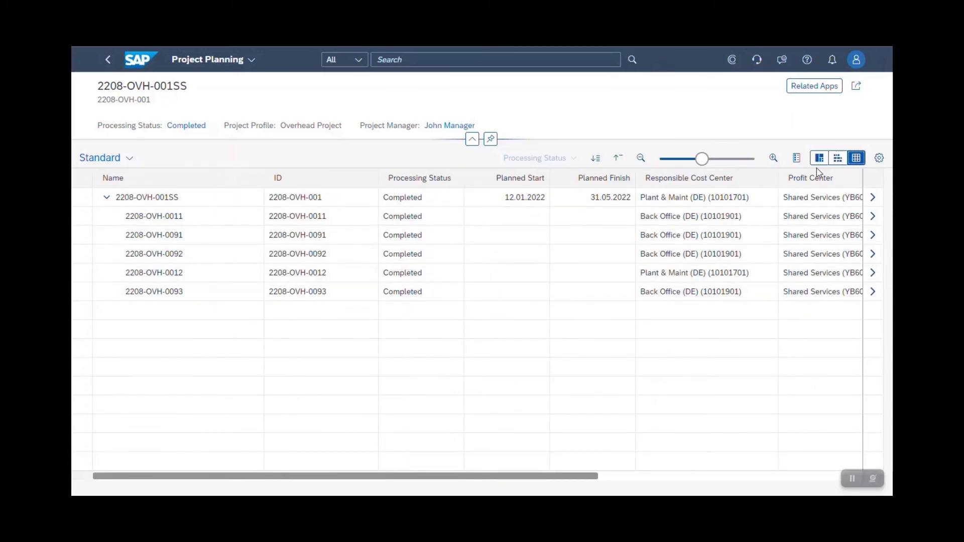
click(837, 158)
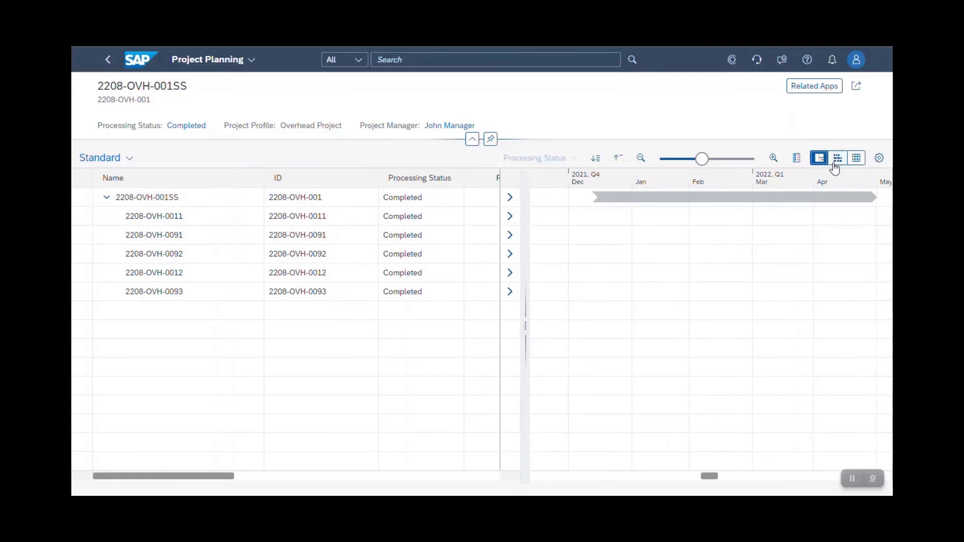